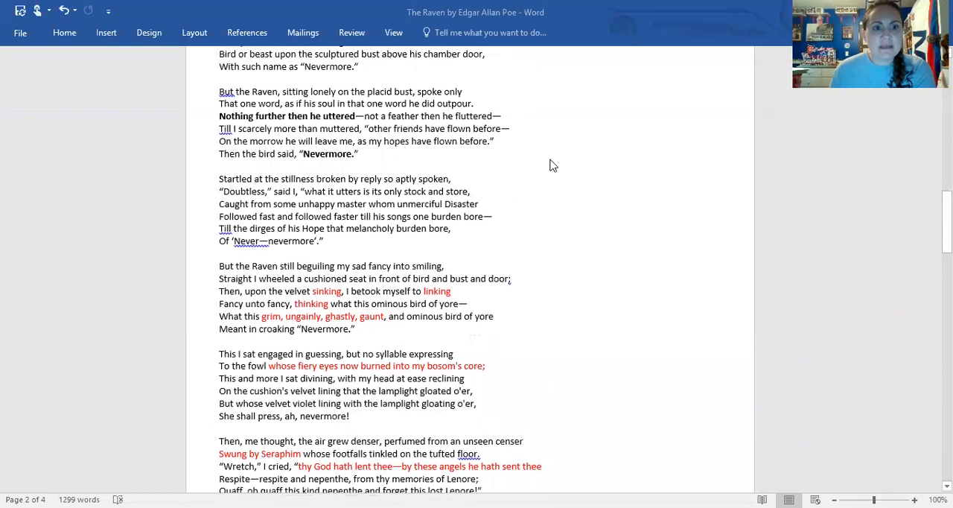
scroll("up", 3)
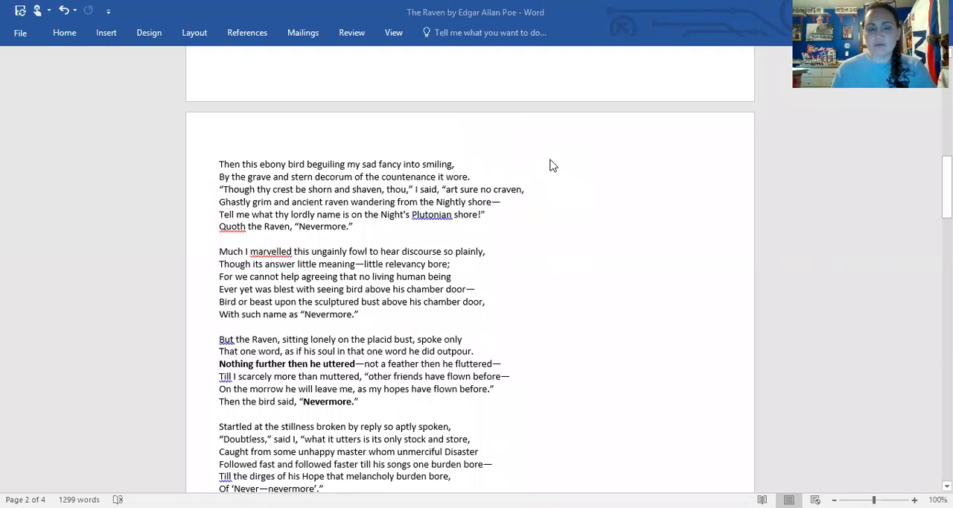
scroll("down", 3)
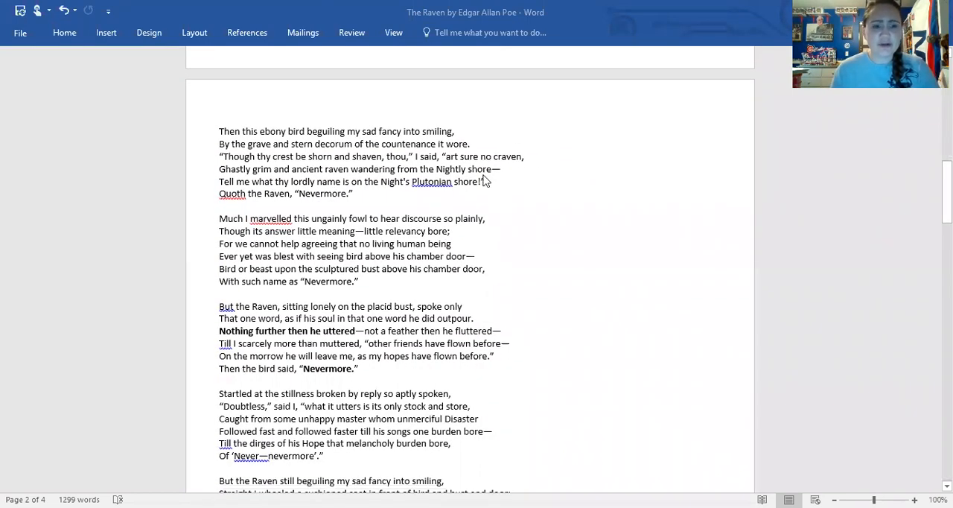
scroll("down", 3)
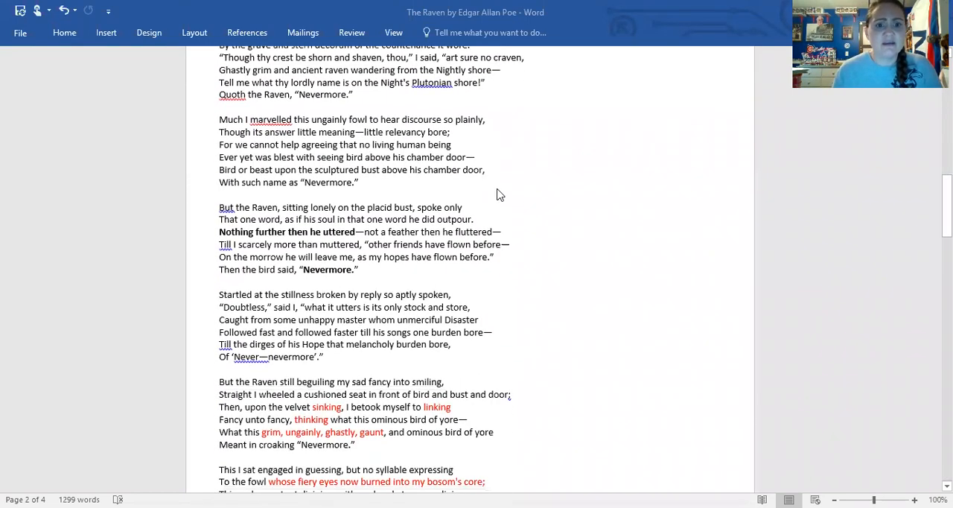
mouse_move(469, 175)
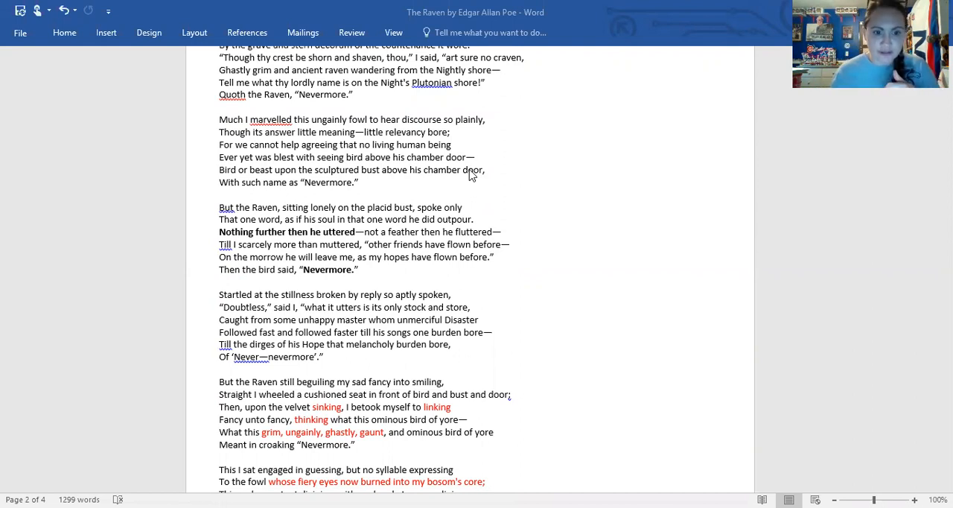
scroll("down", 3)
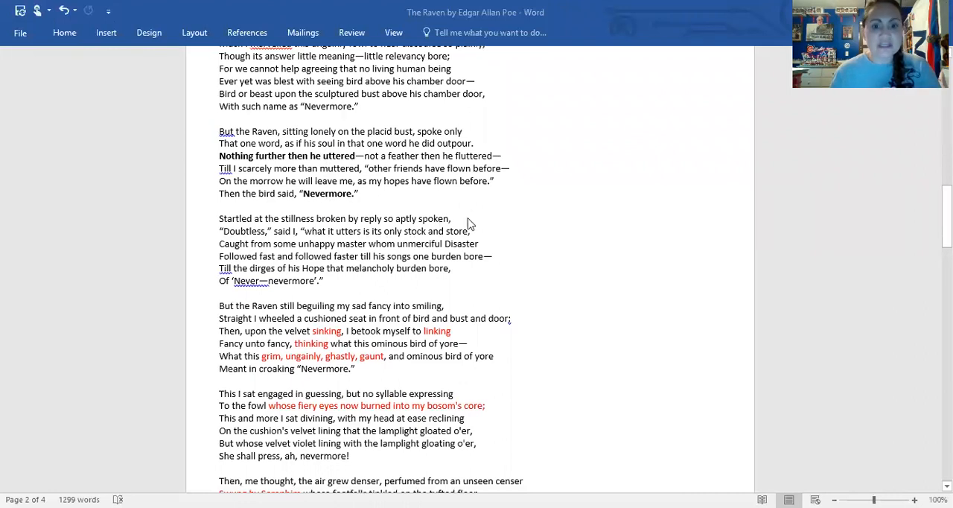
mouse_move(411, 266)
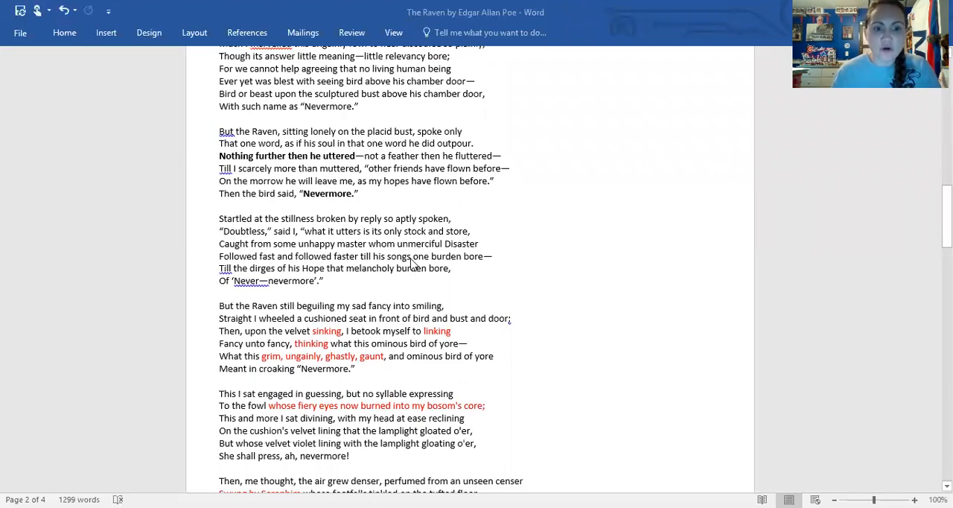
mouse_move(515, 287)
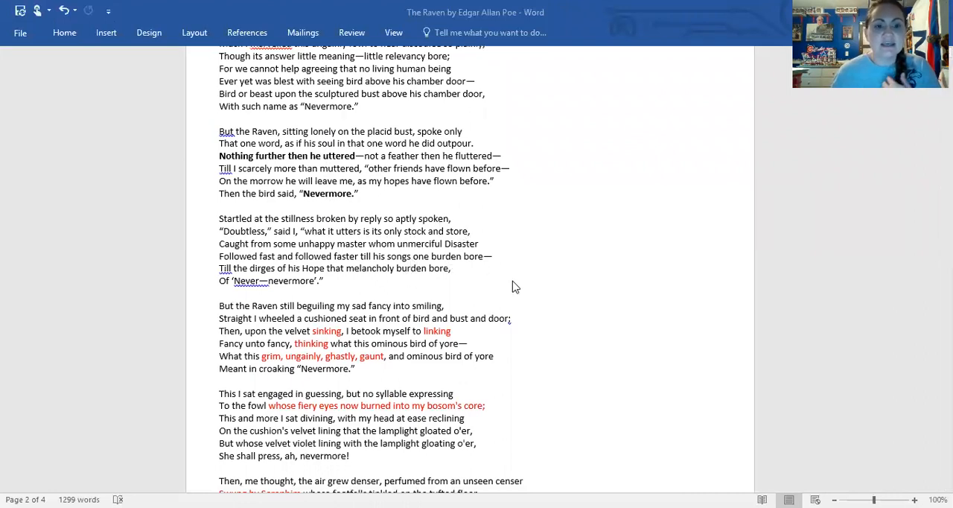
scroll("down", 3)
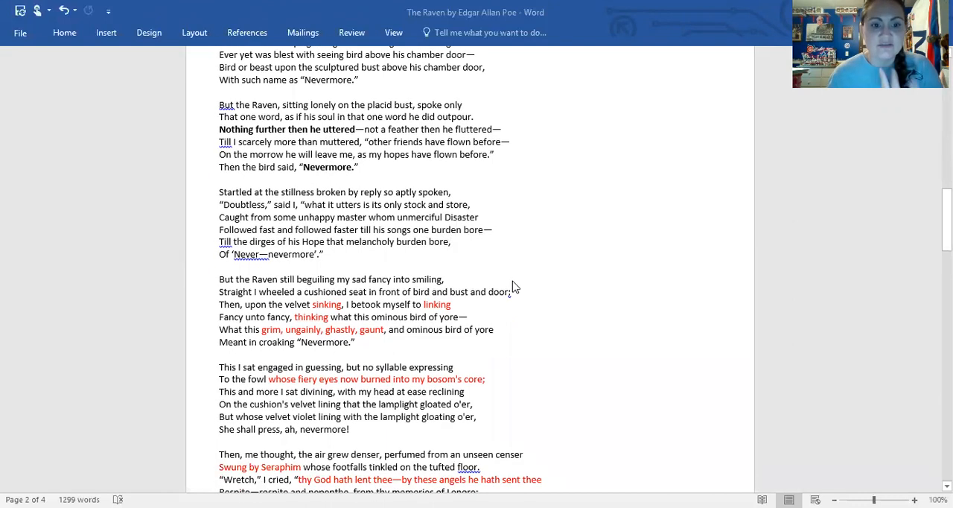
mouse_move(510, 279)
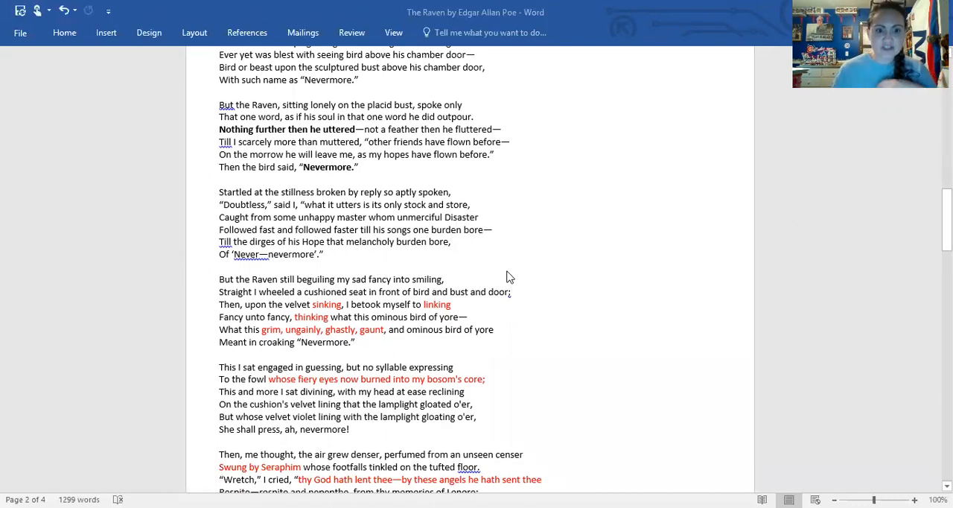
scroll("down", 3)
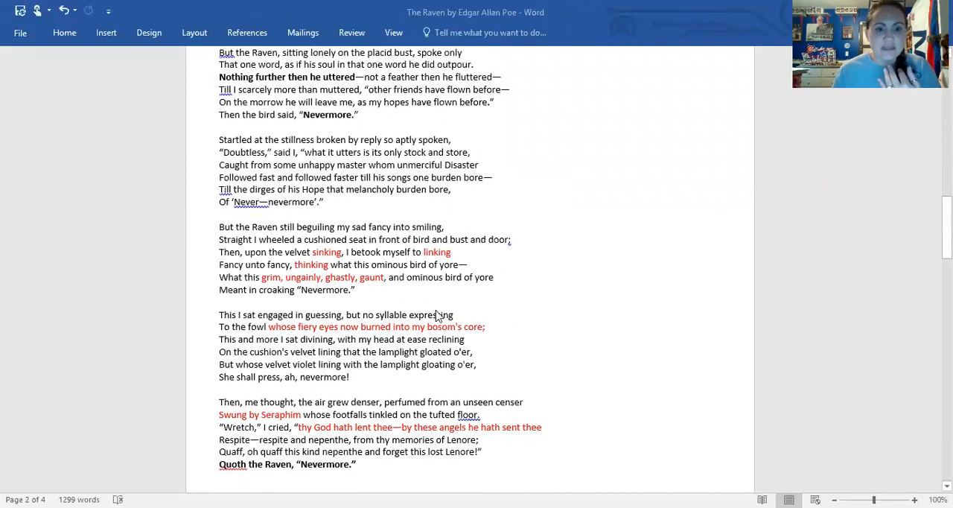
scroll("down", 3)
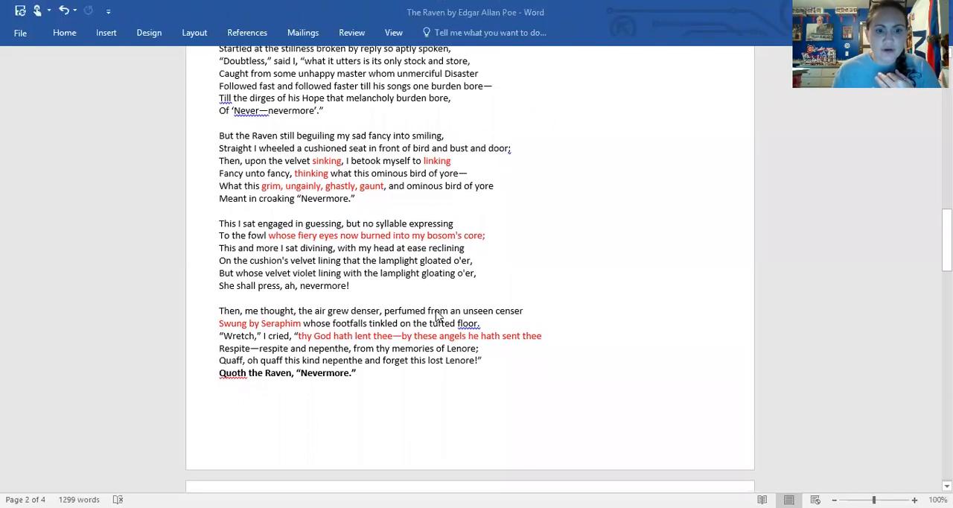
mouse_move(298, 352)
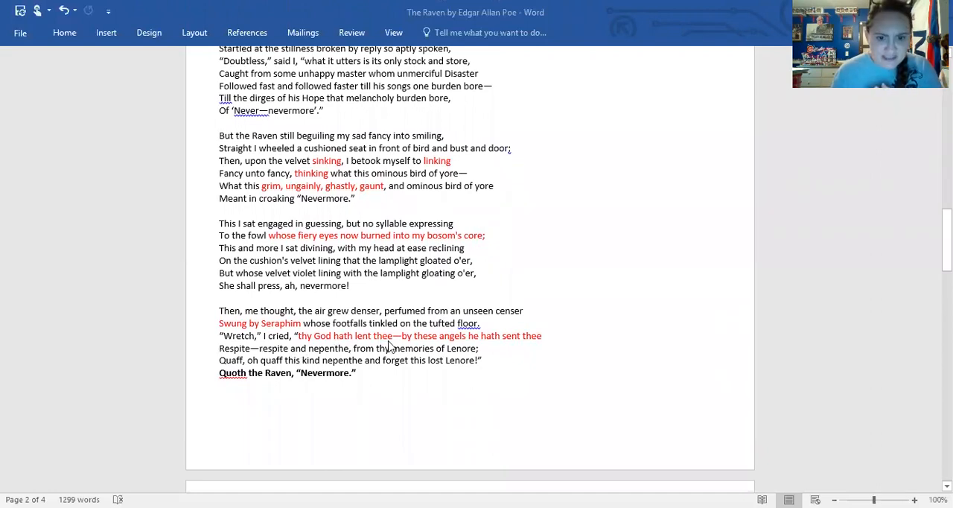
mouse_move(533, 350)
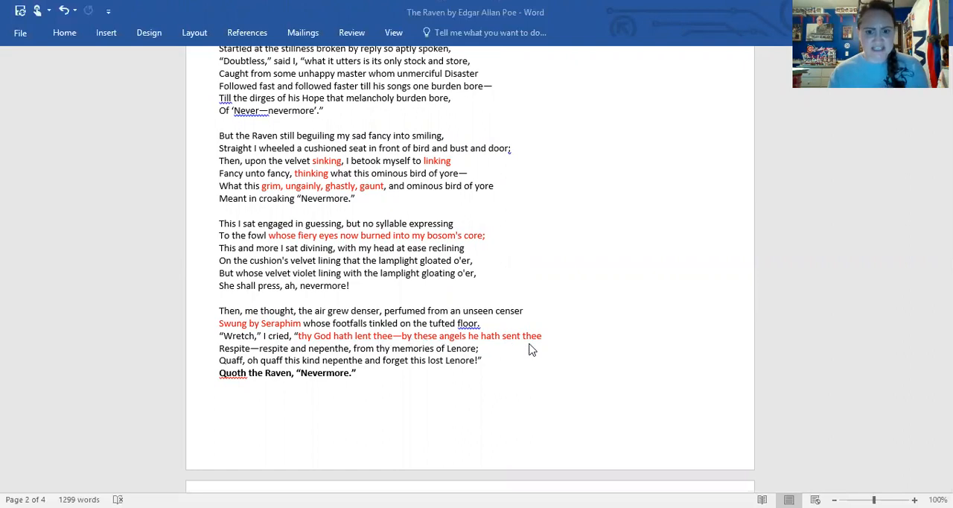
mouse_move(435, 379)
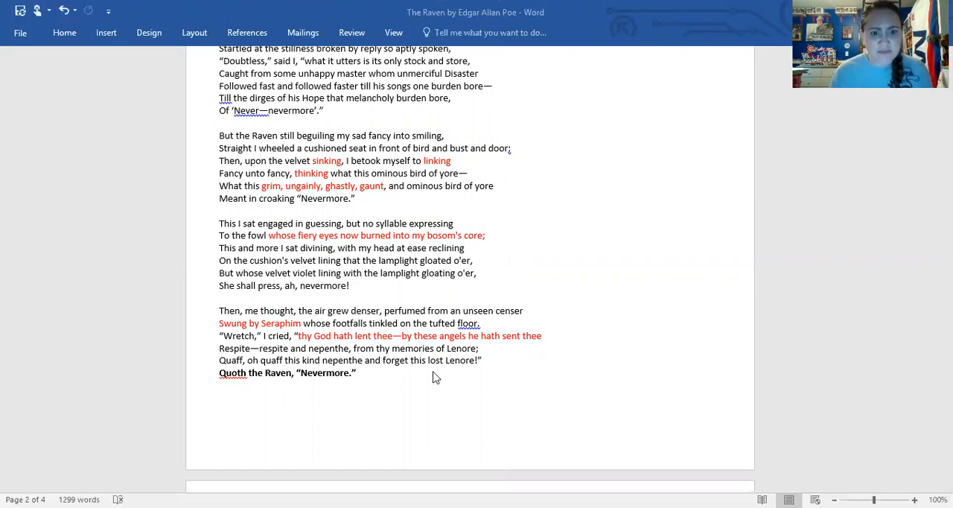
mouse_move(443, 378)
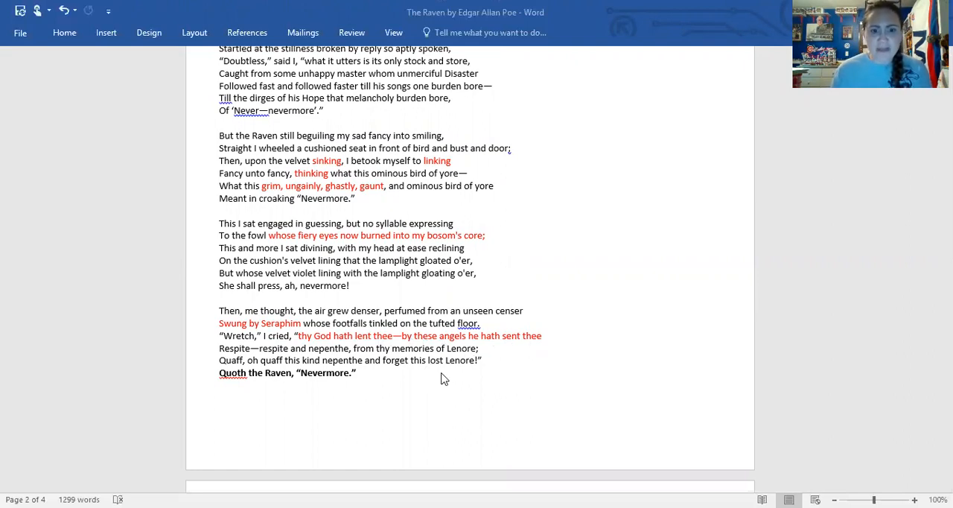
mouse_move(450, 381)
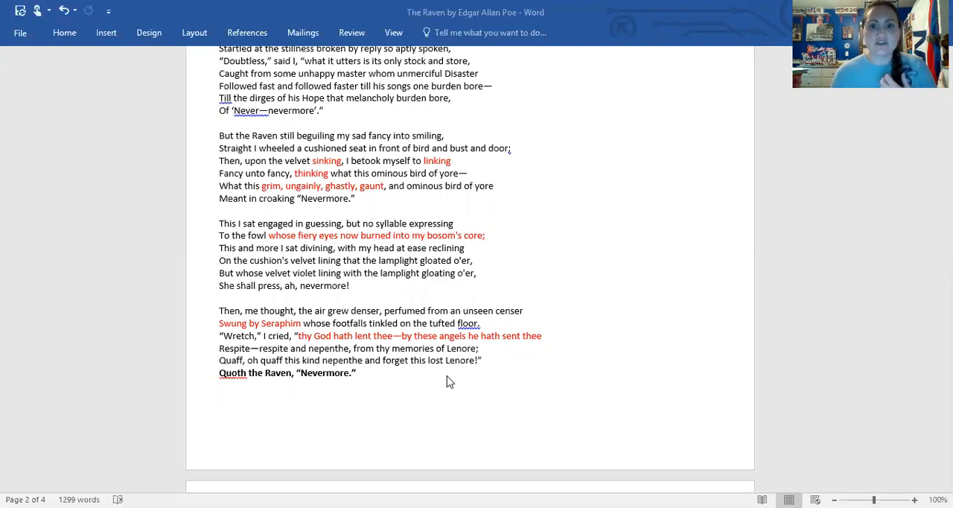
mouse_move(545, 375)
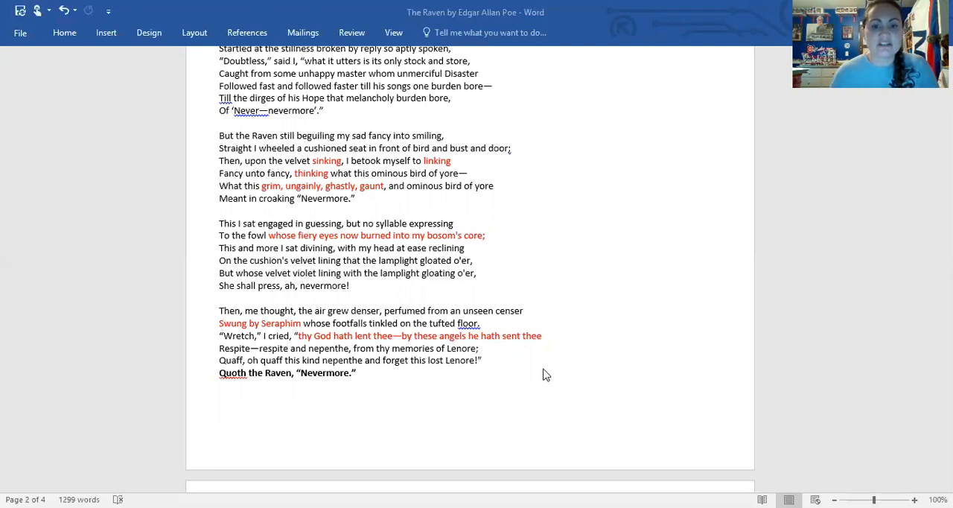
scroll("down", 3)
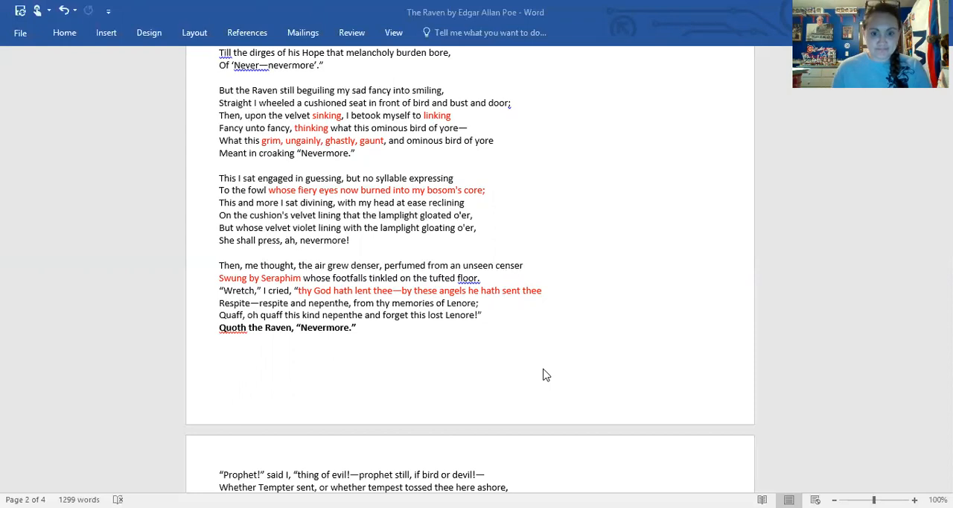
scroll("down", 3)
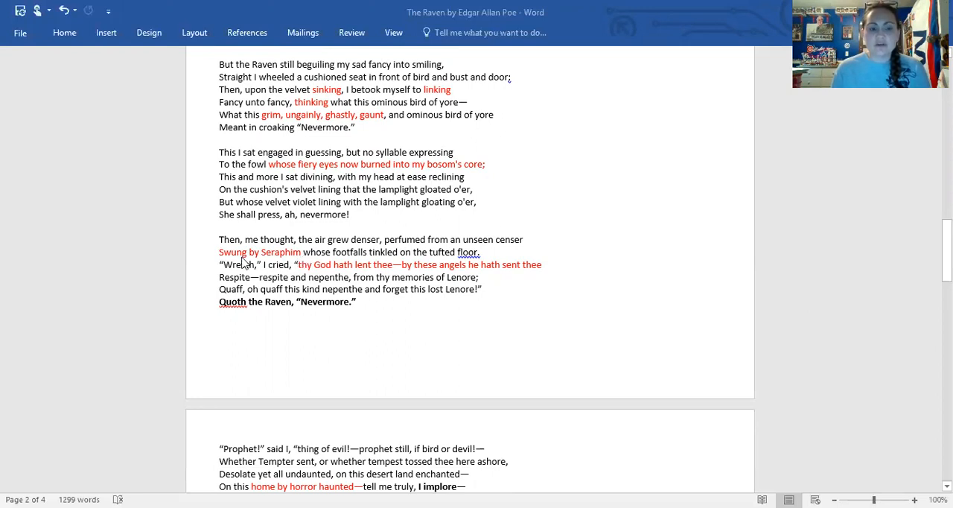
mouse_move(310, 259)
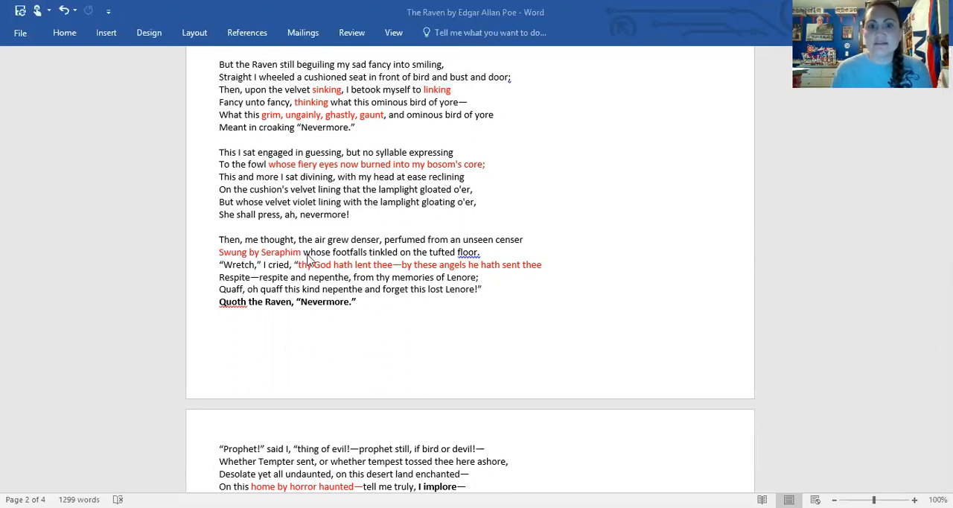
mouse_move(419, 216)
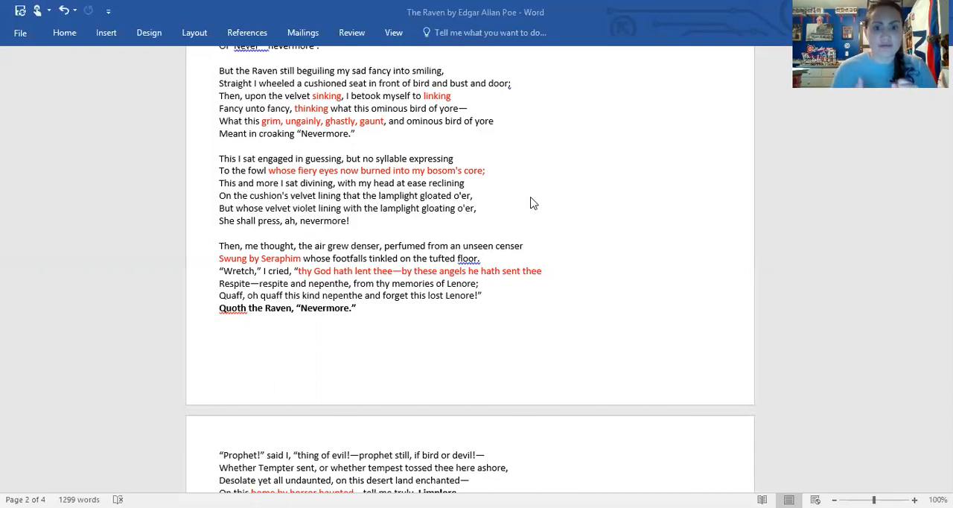
scroll("down", 3)
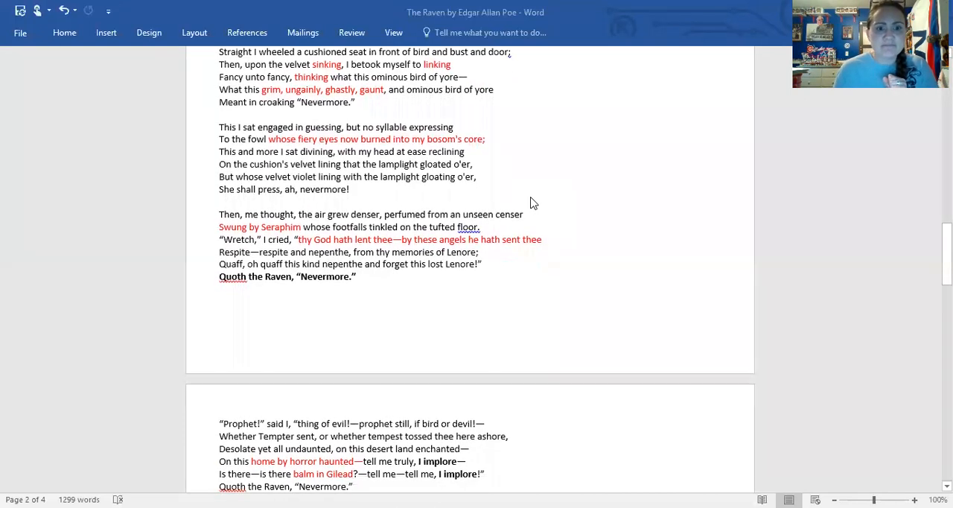
scroll("down", 3)
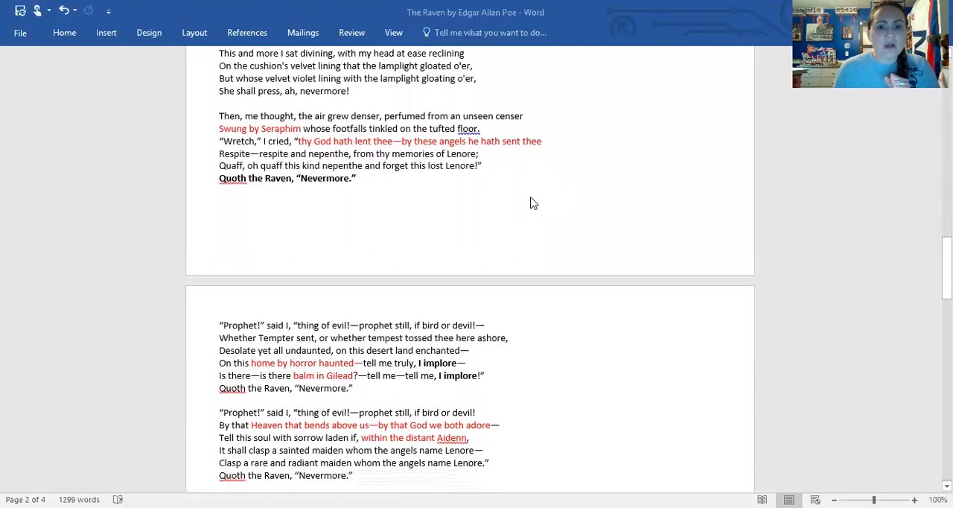
scroll("down", 3)
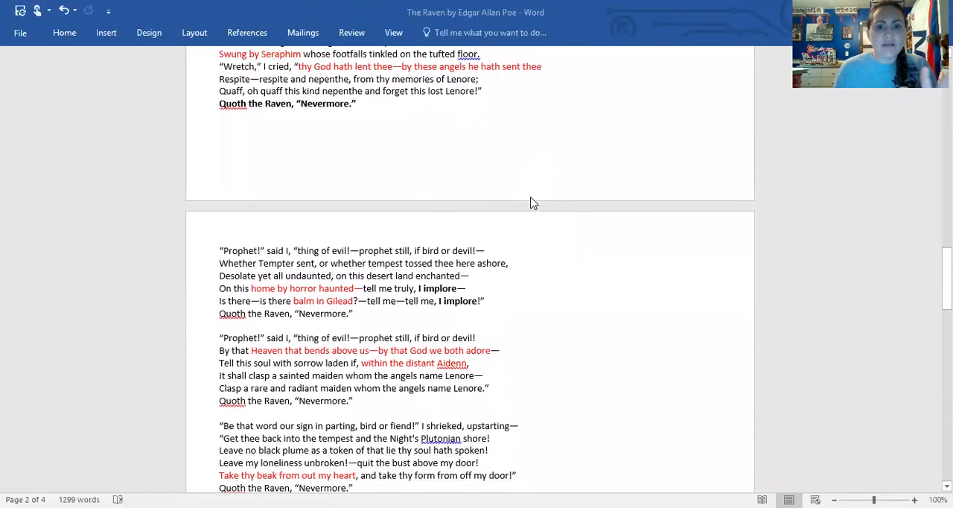
scroll("up", 3)
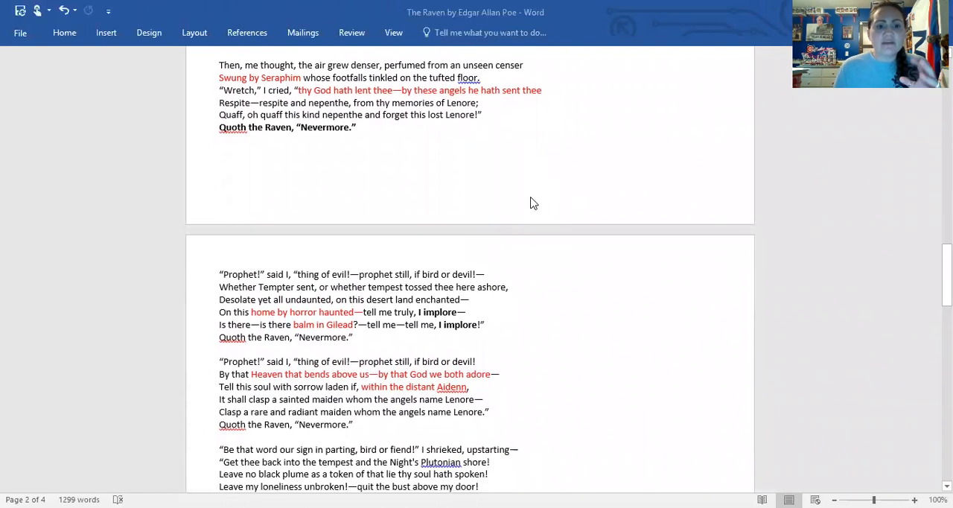
scroll("down", 3)
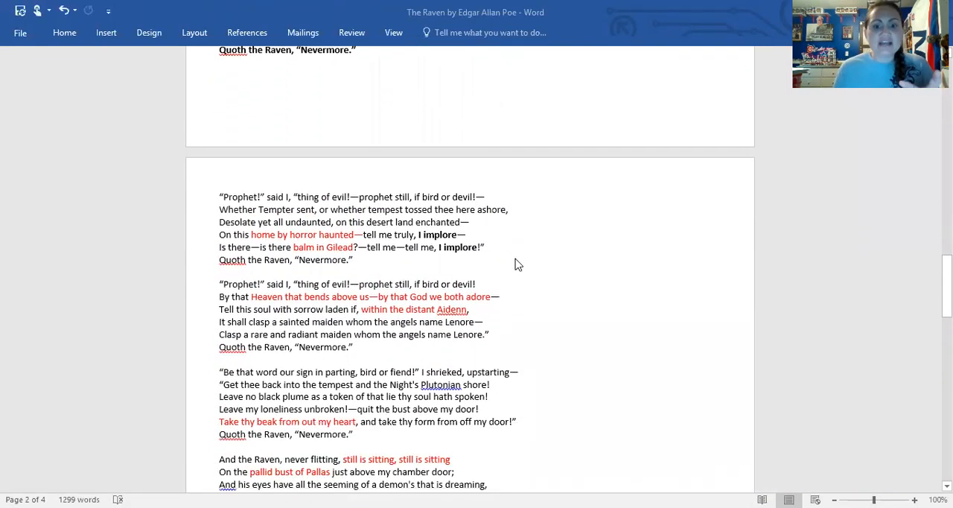
mouse_move(500, 315)
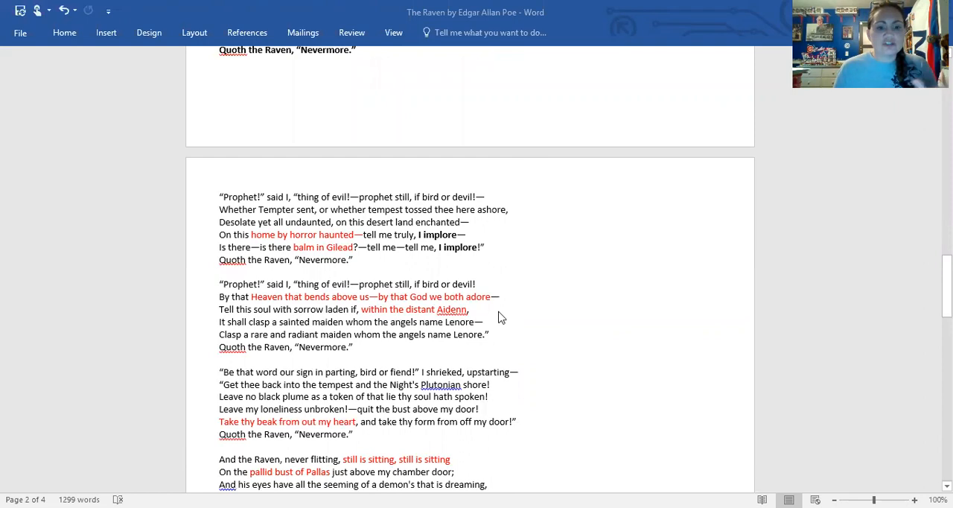
mouse_move(259, 305)
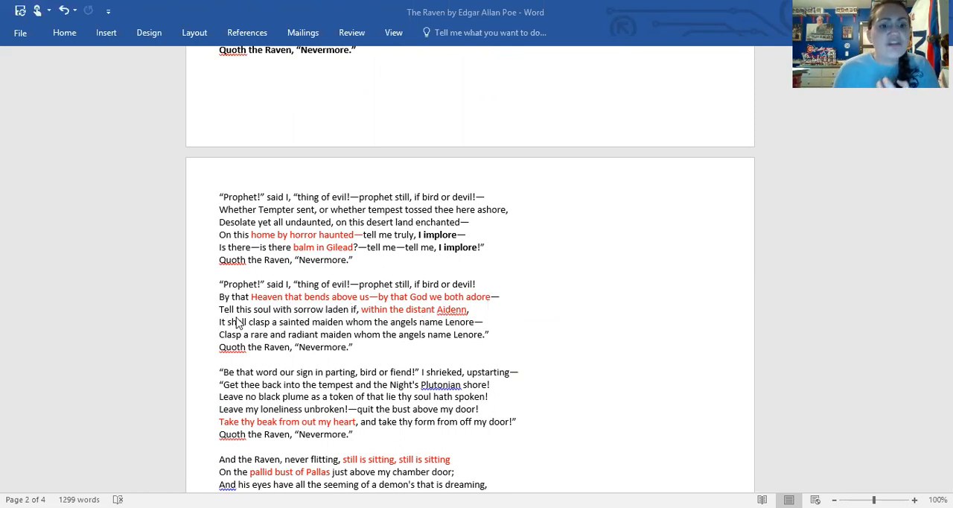
mouse_move(360, 322)
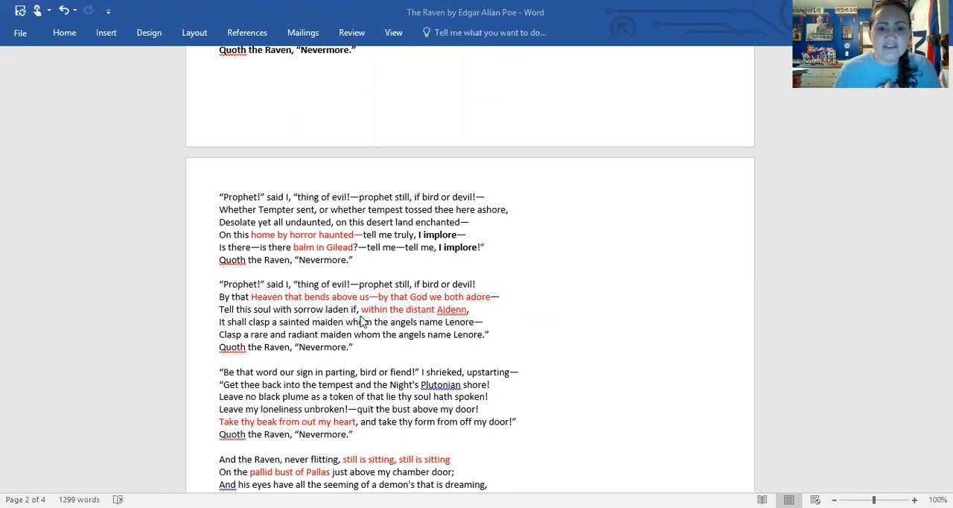
mouse_move(240, 316)
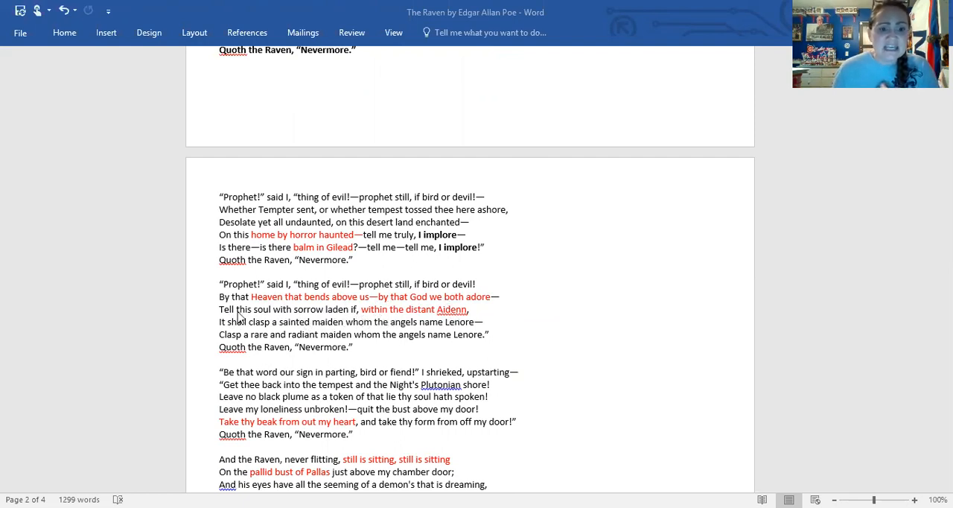
mouse_move(381, 333)
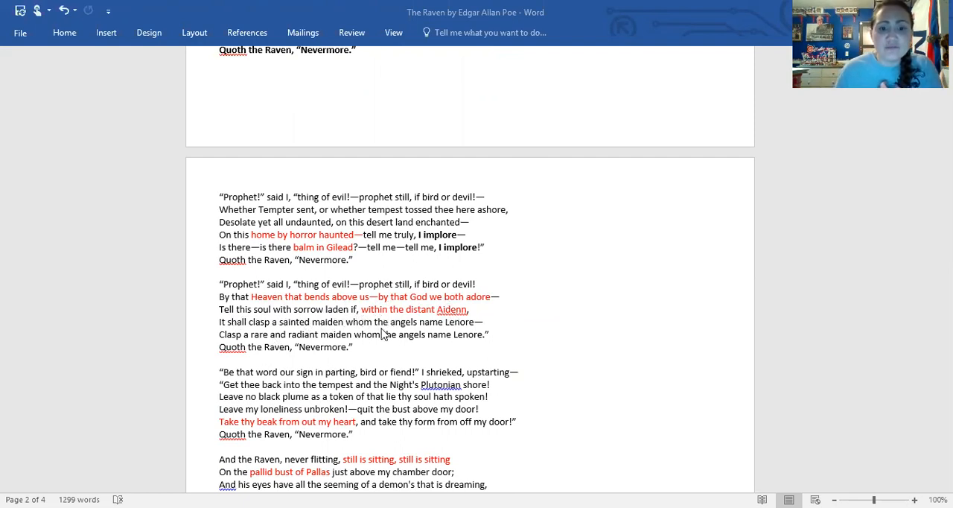
mouse_move(505, 326)
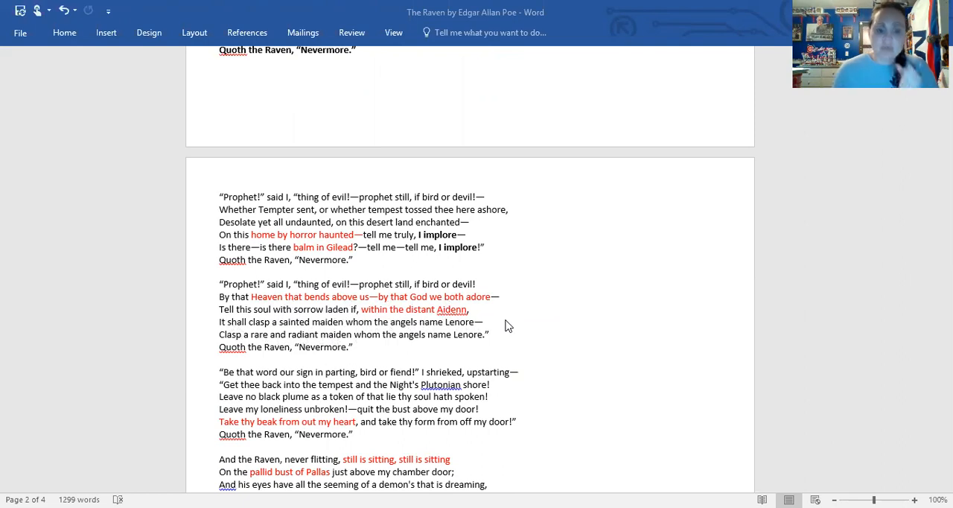
scroll("down", 3)
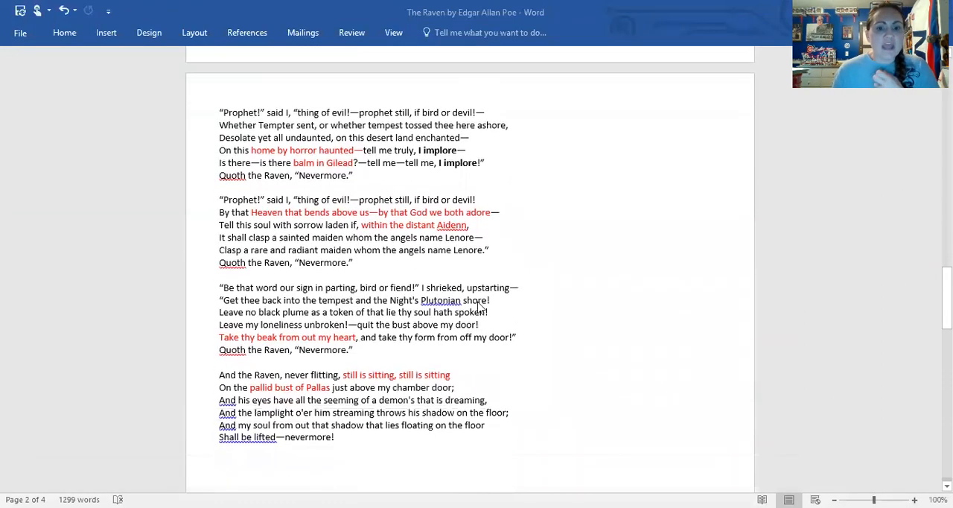
mouse_move(389, 298)
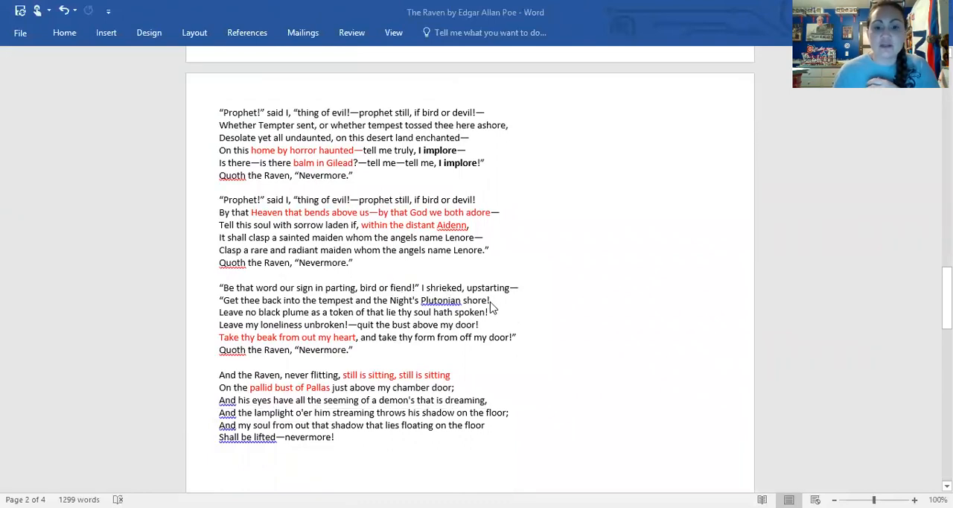
mouse_move(282, 314)
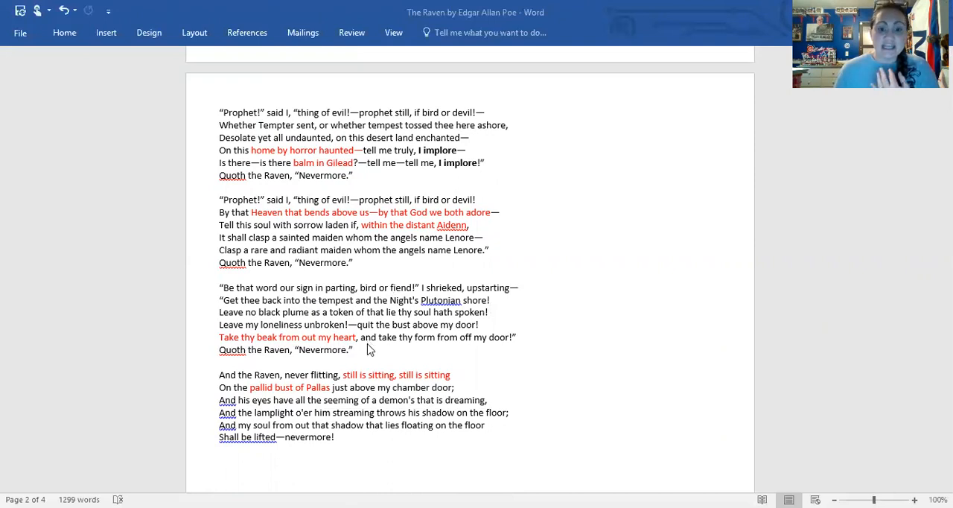
mouse_move(480, 344)
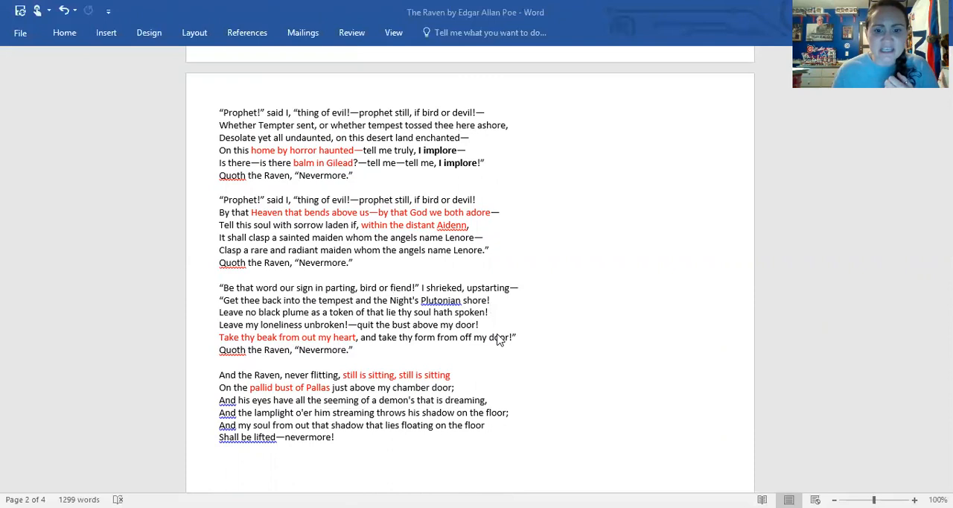
scroll("down", 3)
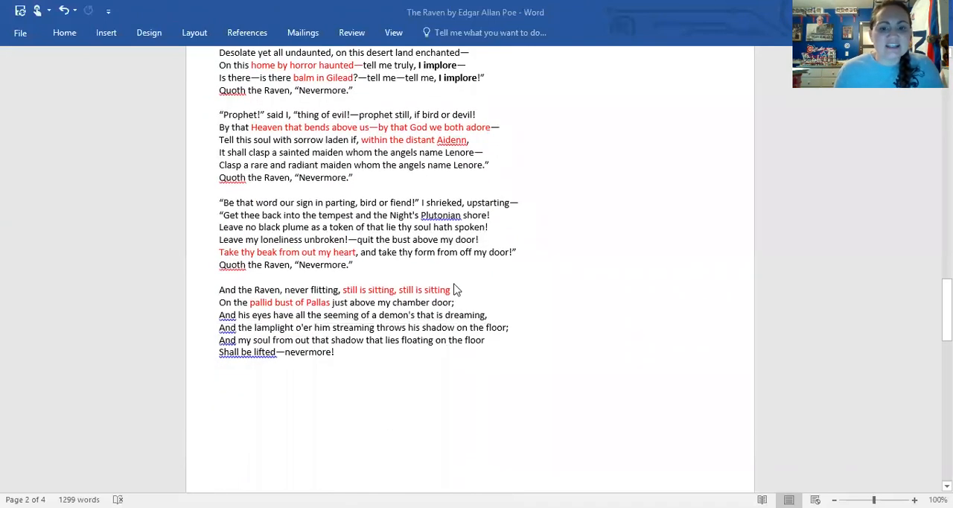
mouse_move(529, 356)
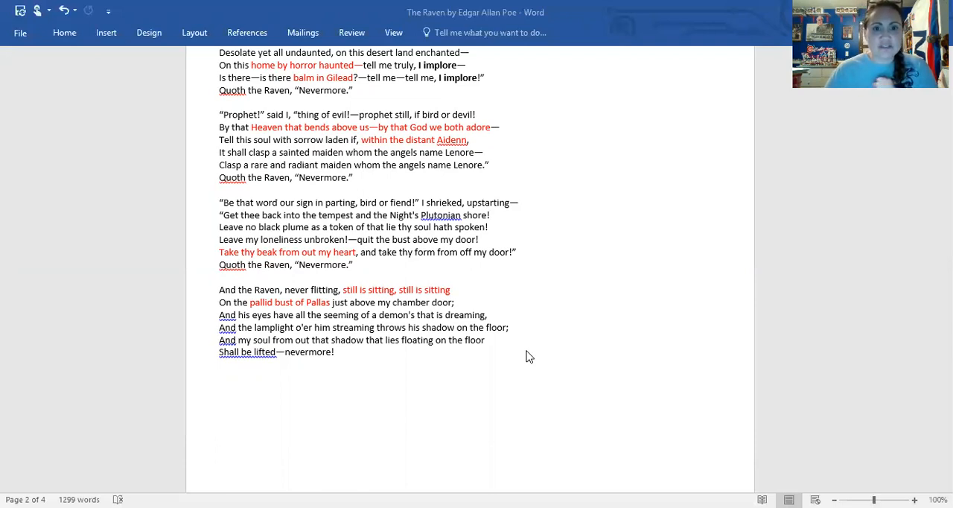
scroll("up", 3)
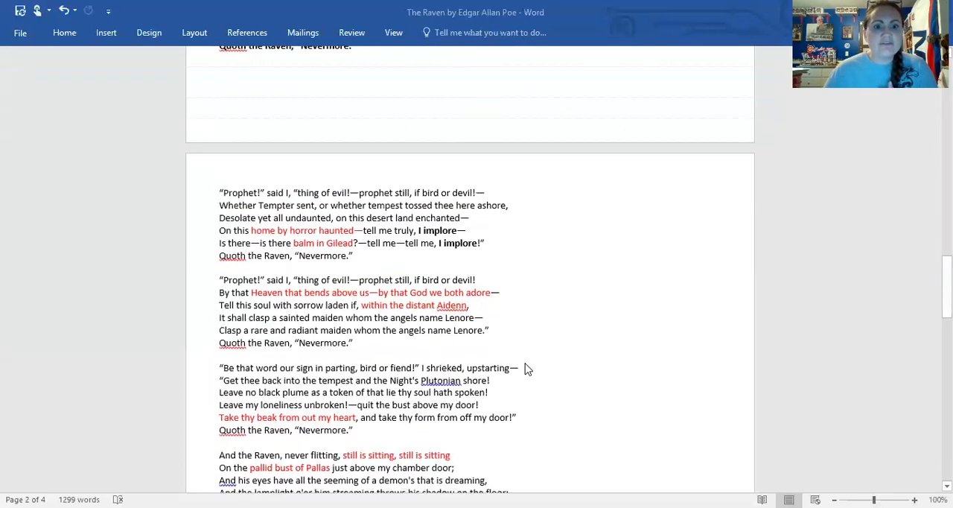
scroll("up", 3)
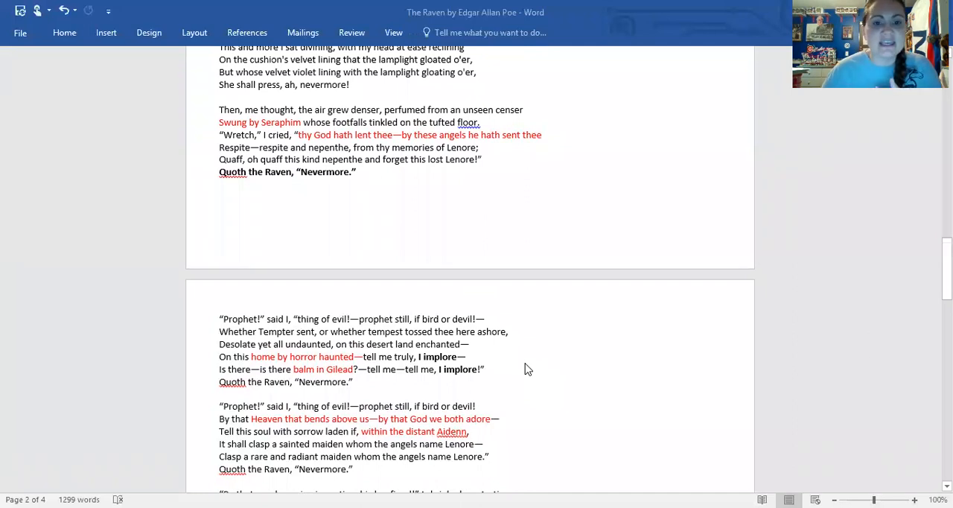
scroll("up", 3)
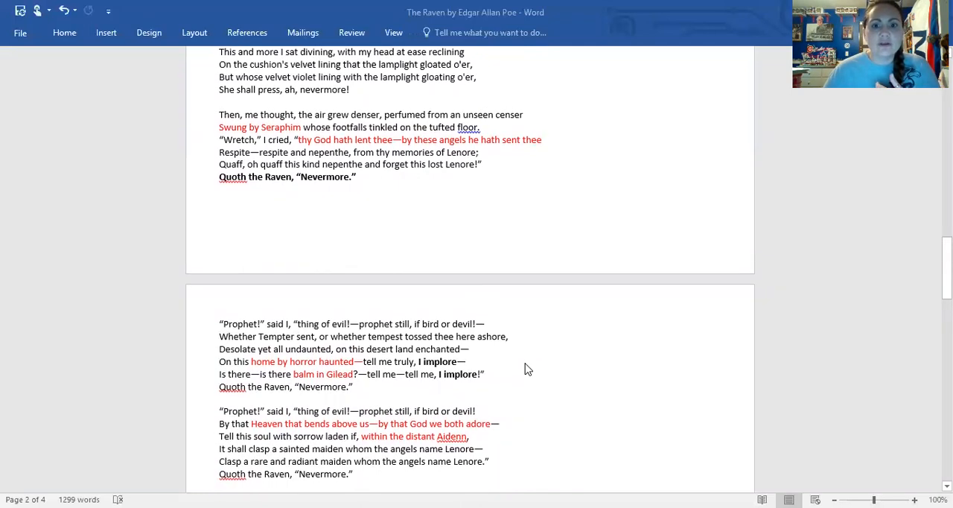
scroll("up", 3)
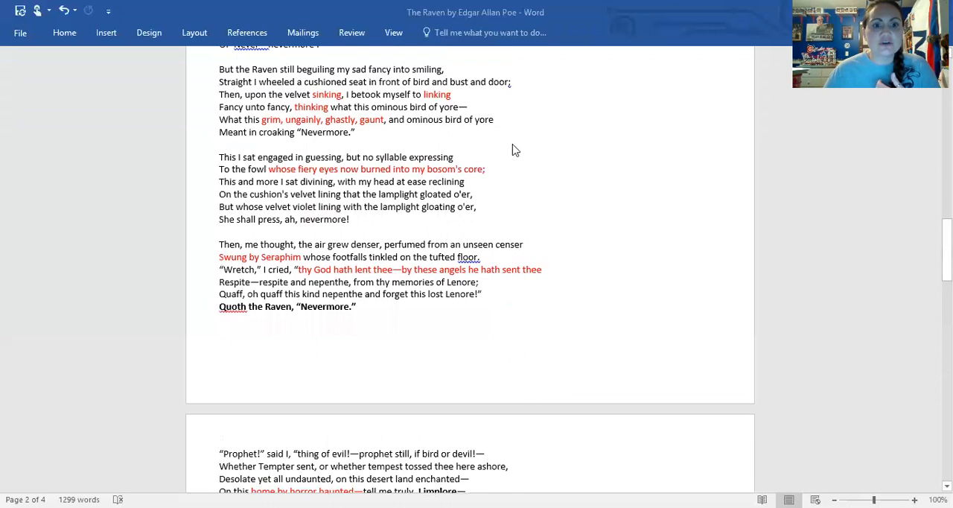
mouse_move(360, 105)
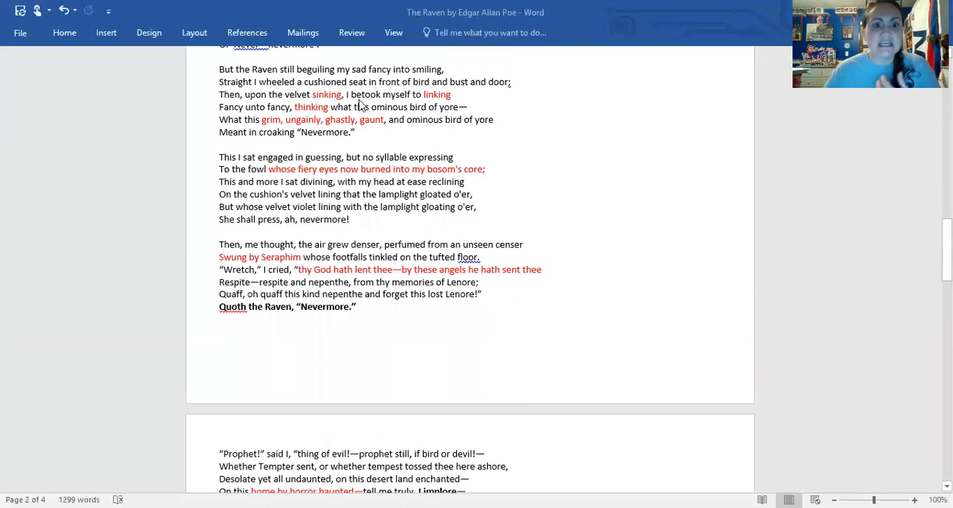
mouse_move(375, 122)
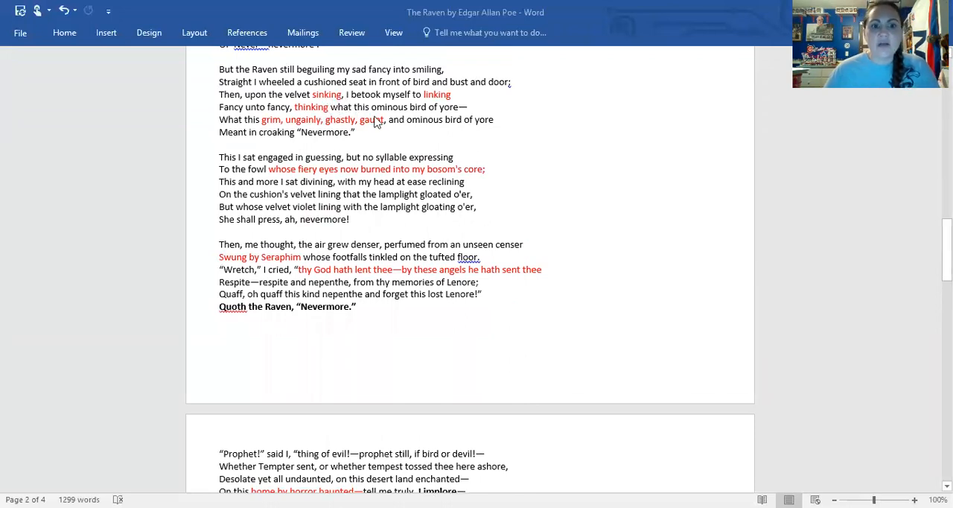
mouse_move(271, 131)
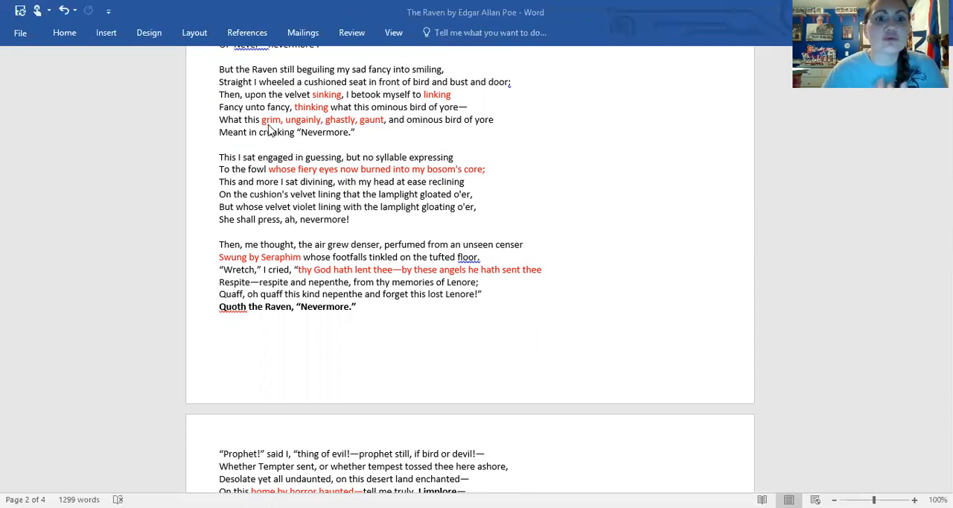
mouse_move(368, 140)
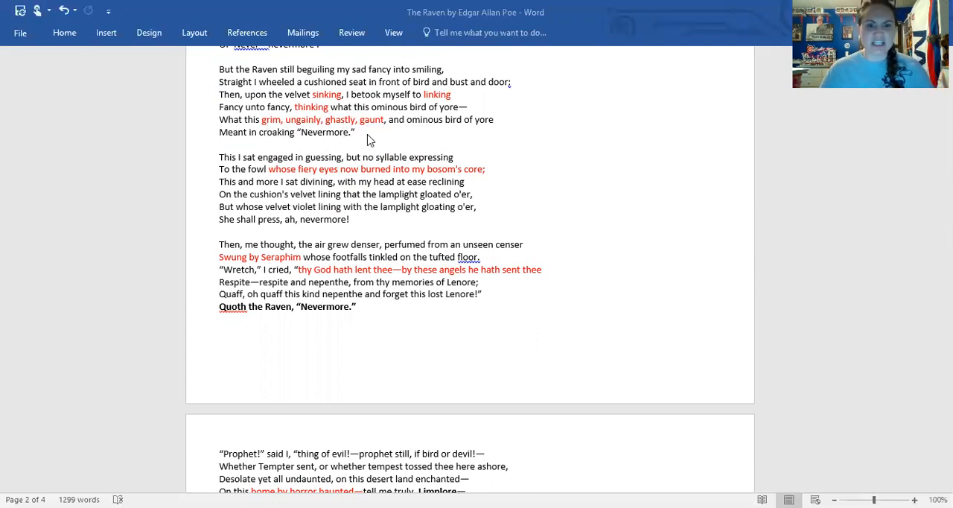
mouse_move(524, 176)
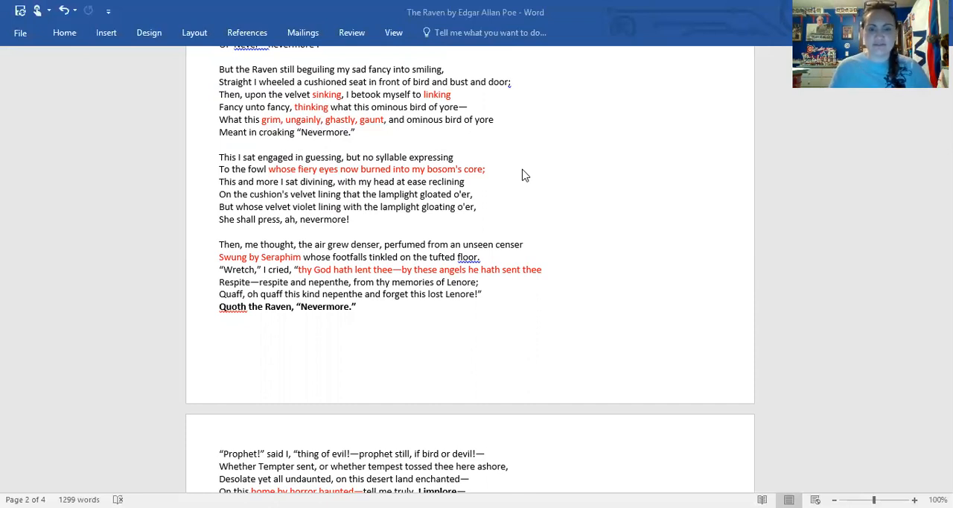
mouse_move(584, 43)
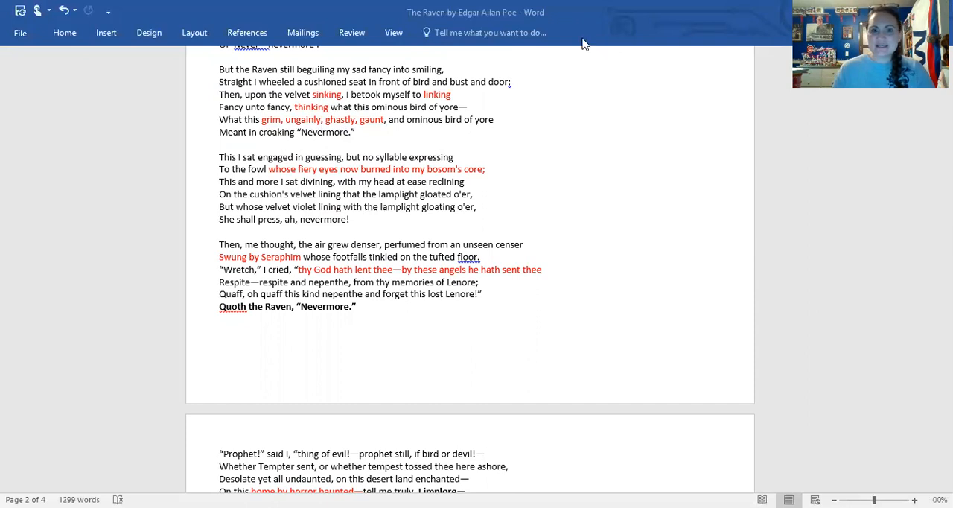